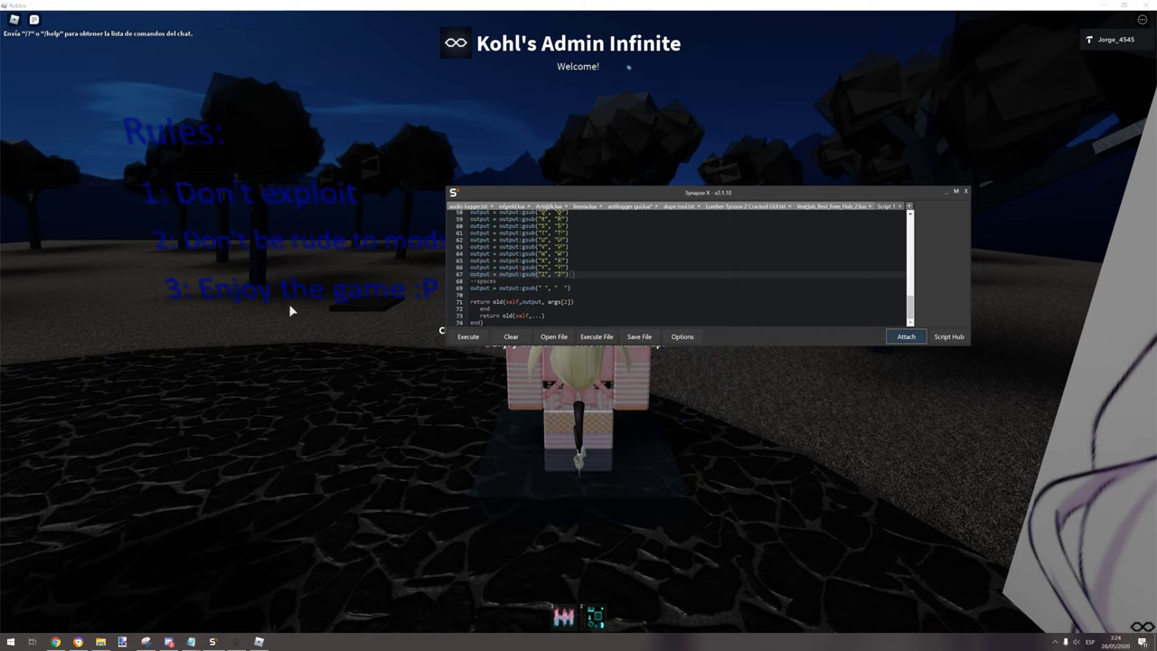
# Move the Synapse X window down-right so the game's banner and rules show
pyautogui.moveTo(705, 192); pyautogui.dragTo(795, 275)
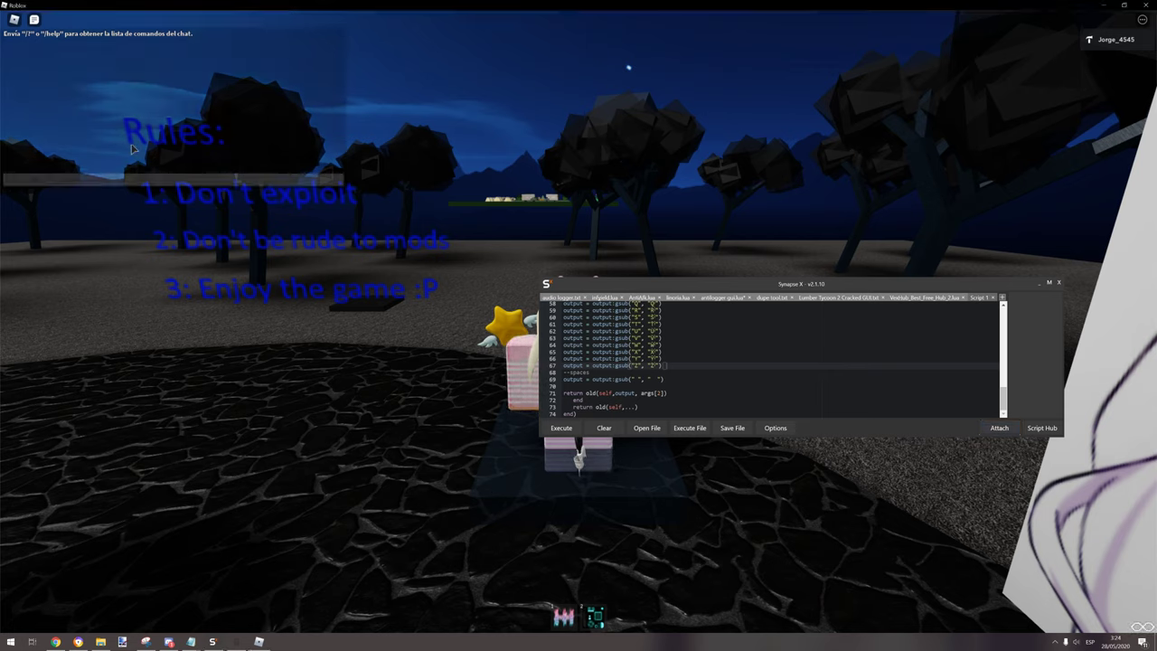
# Send a chat message that appears with special-character replaced letters
pyautogui.scroll(3)
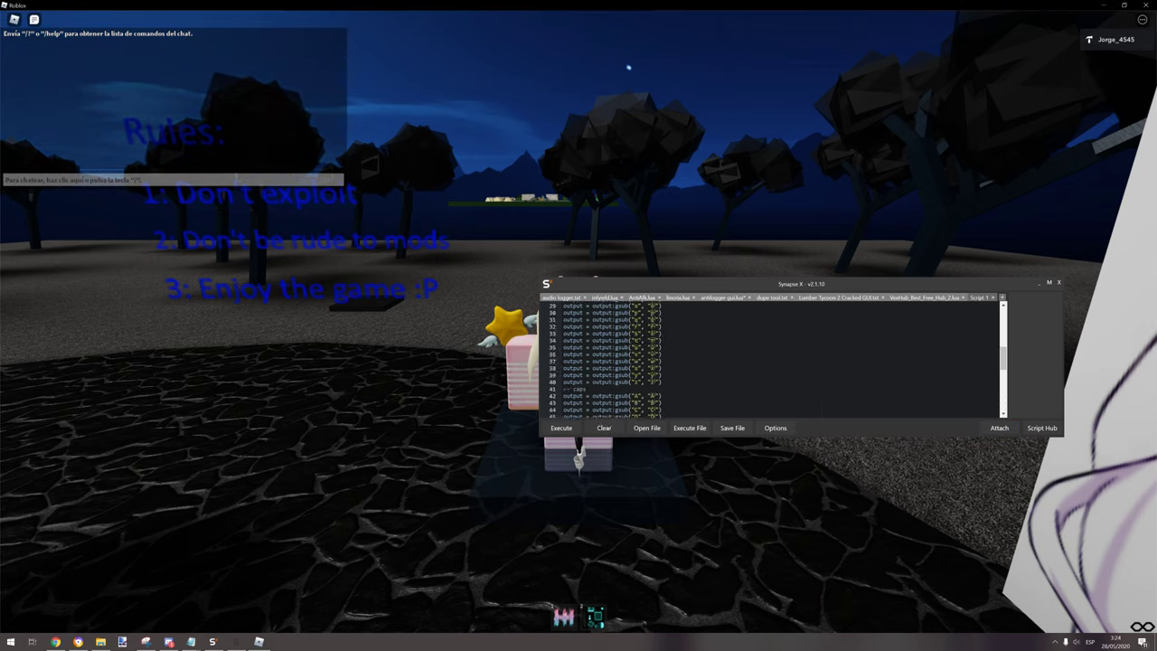
pyautogui.scroll(-3)
pyautogui.write('https://')
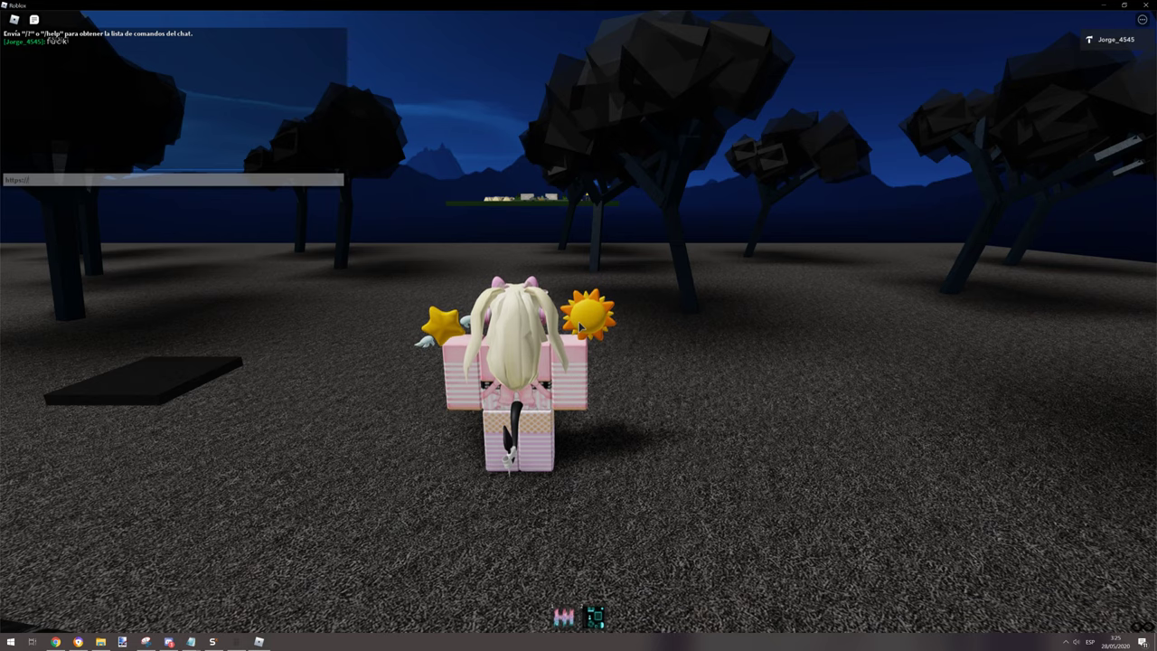
pyautogui.press('Return')
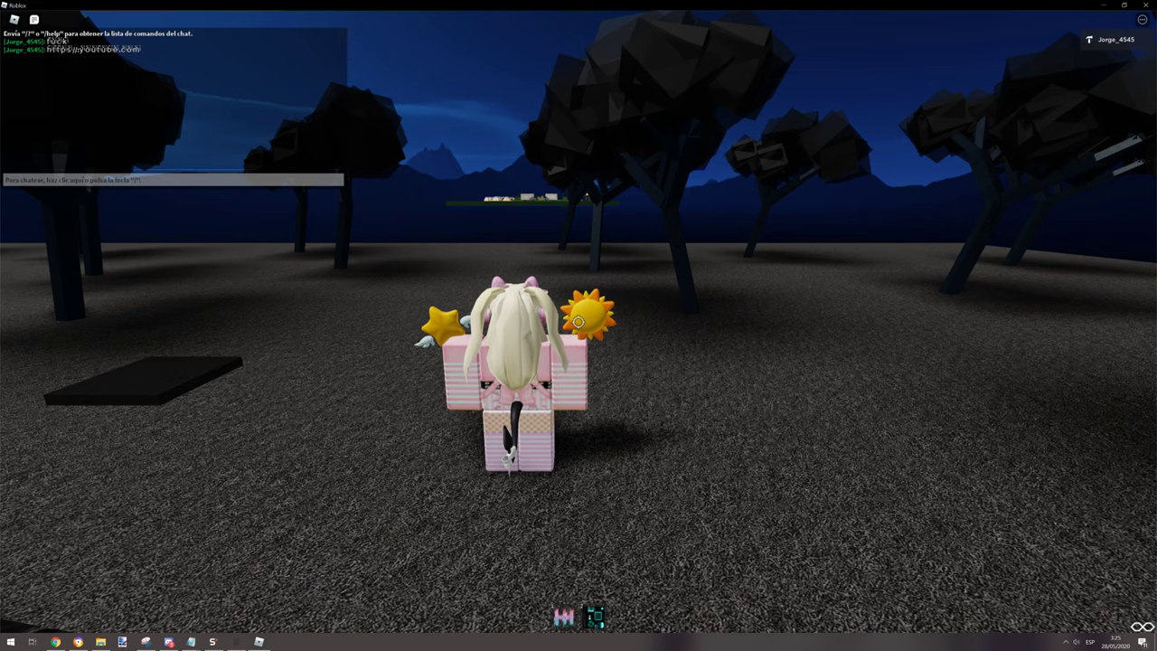